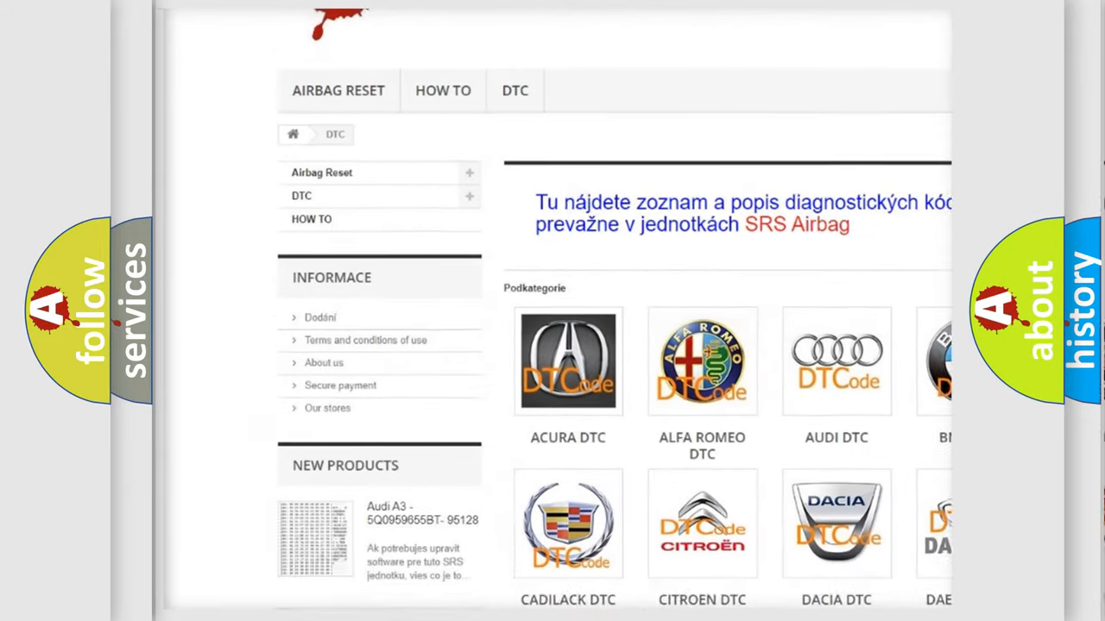
scroll("down", 3)
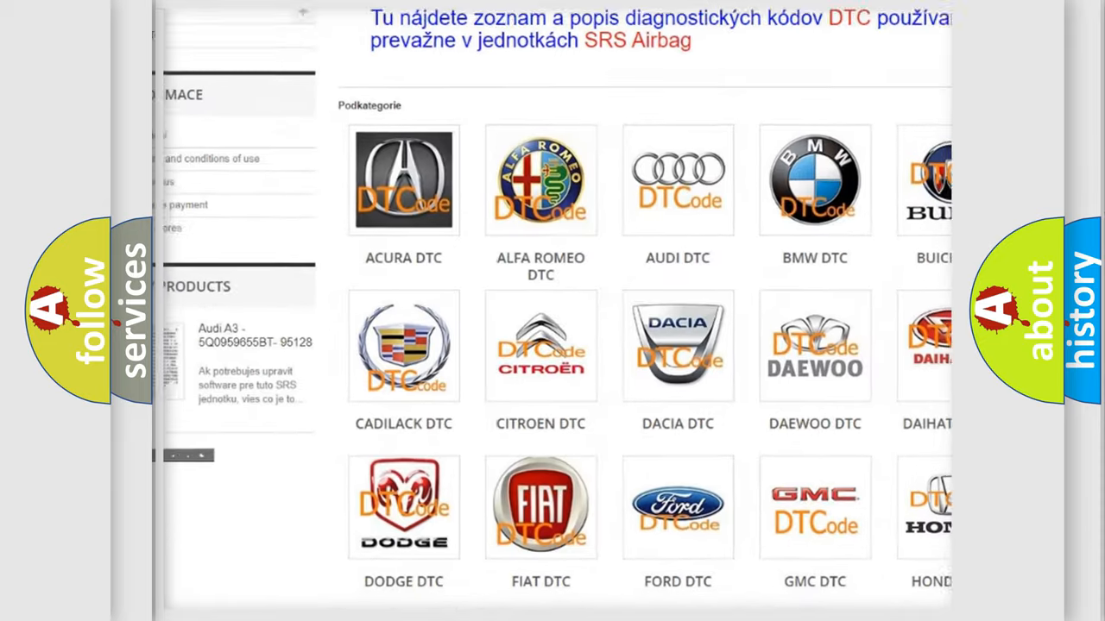